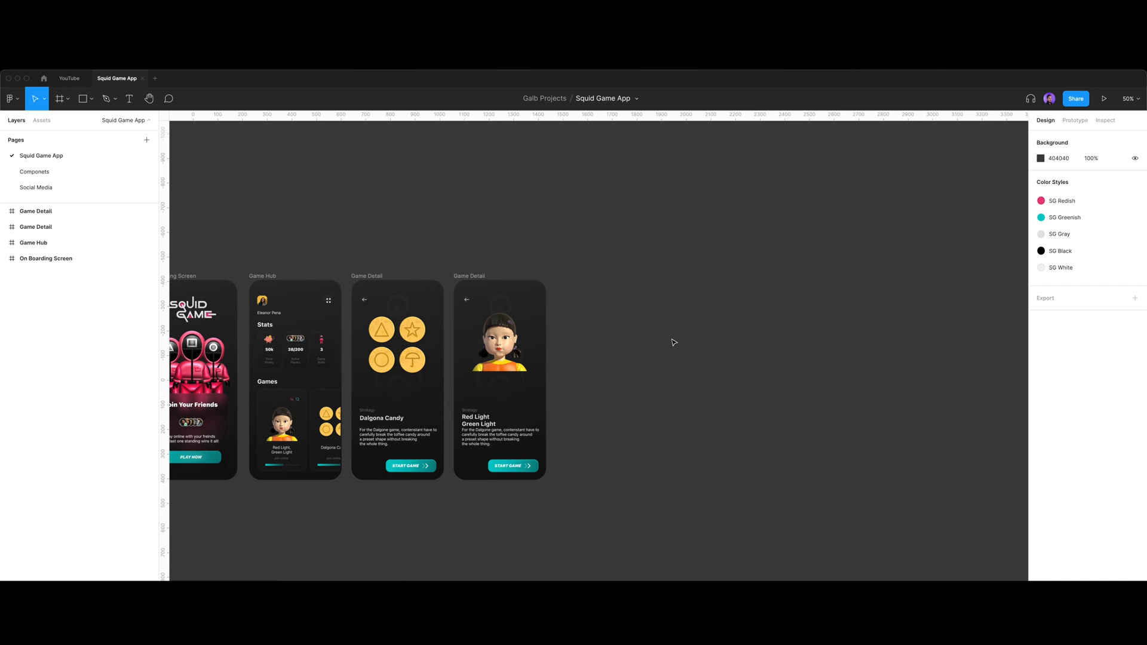
# Step: Select the toggle knob Ellipse 1 and bring up its outline's Linear, Radial, Angular, Diamond gradient options
pyautogui.click(1040, 158)
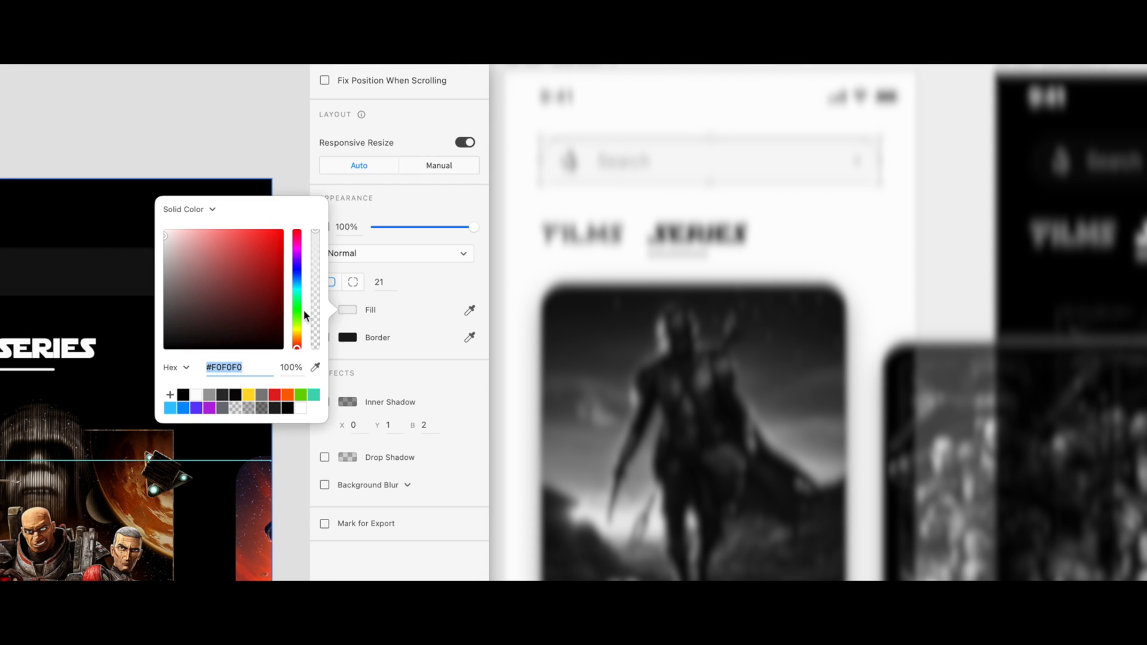
pyautogui.click(324, 457)
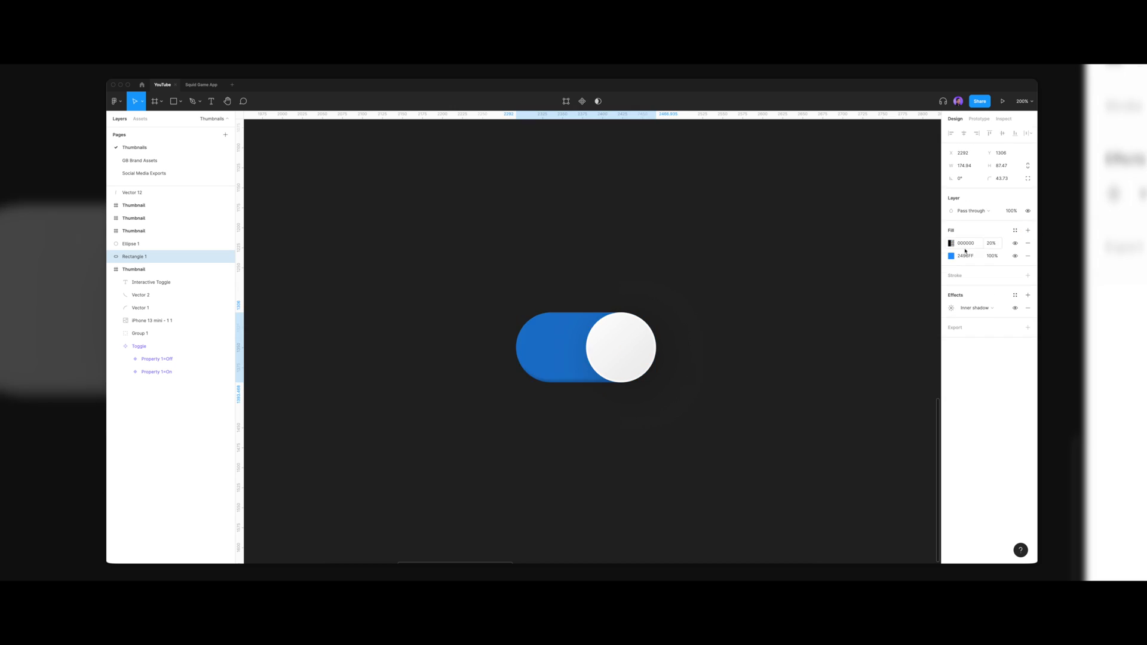
pyautogui.click(950, 243)
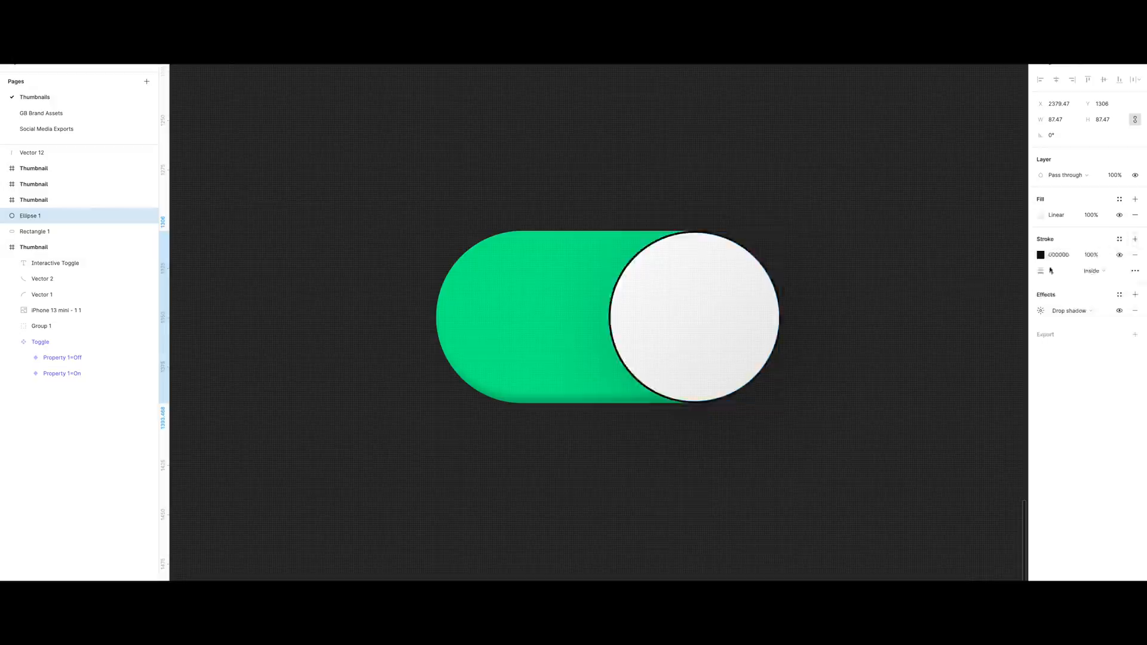
pyautogui.click(1039, 255)
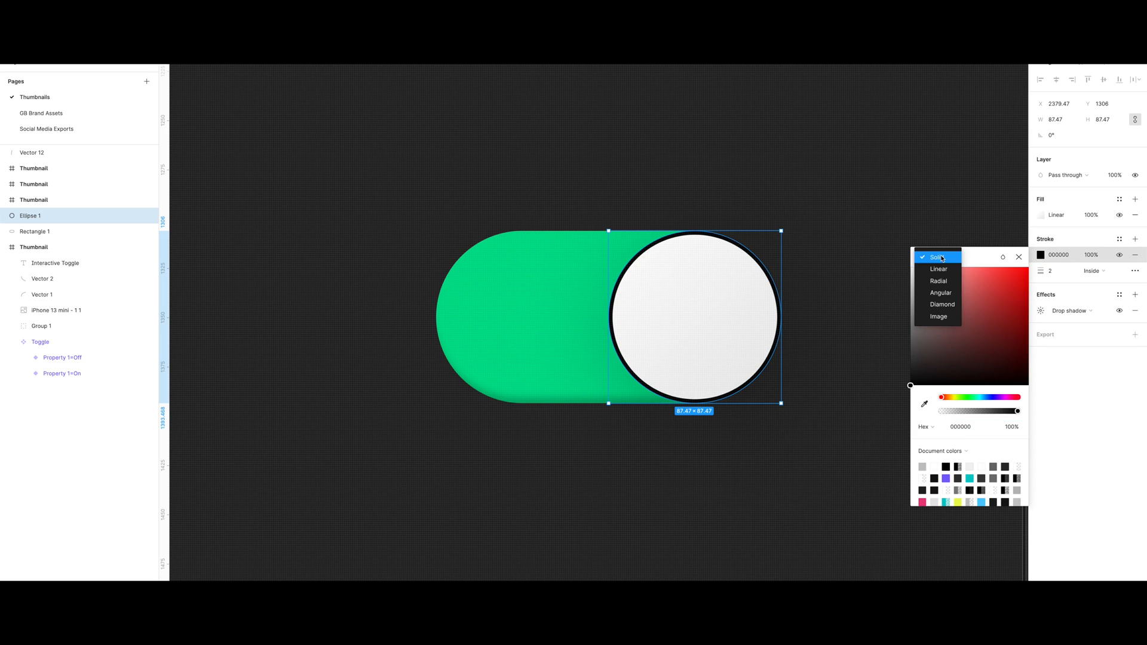
pyautogui.click(938, 269)
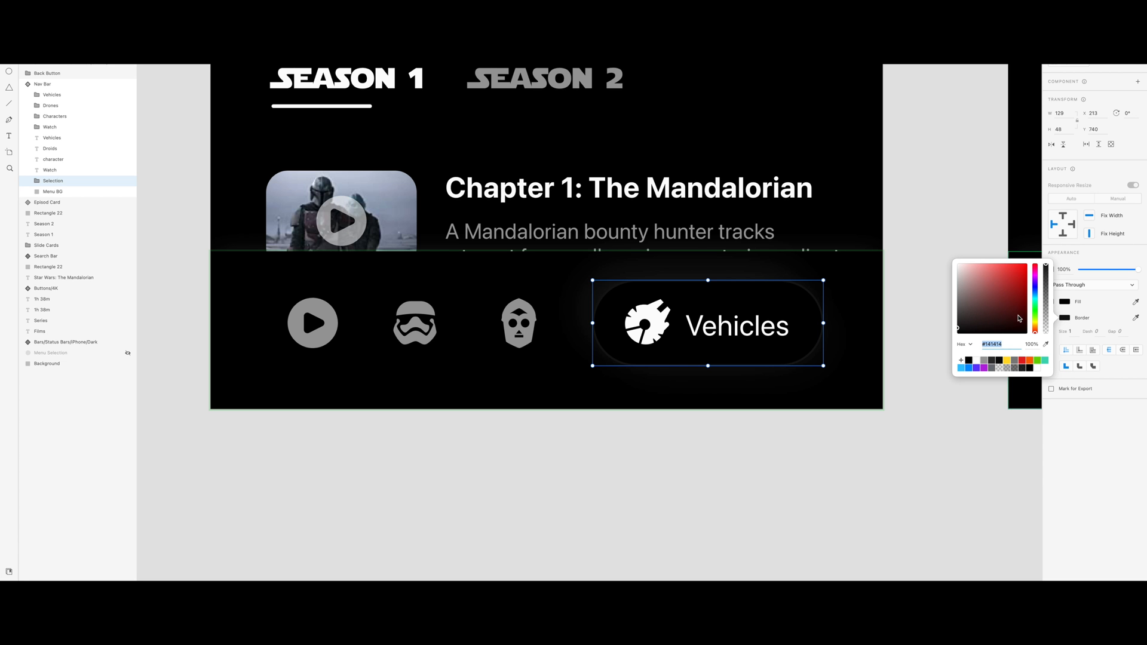
pyautogui.moveTo(1008, 317)
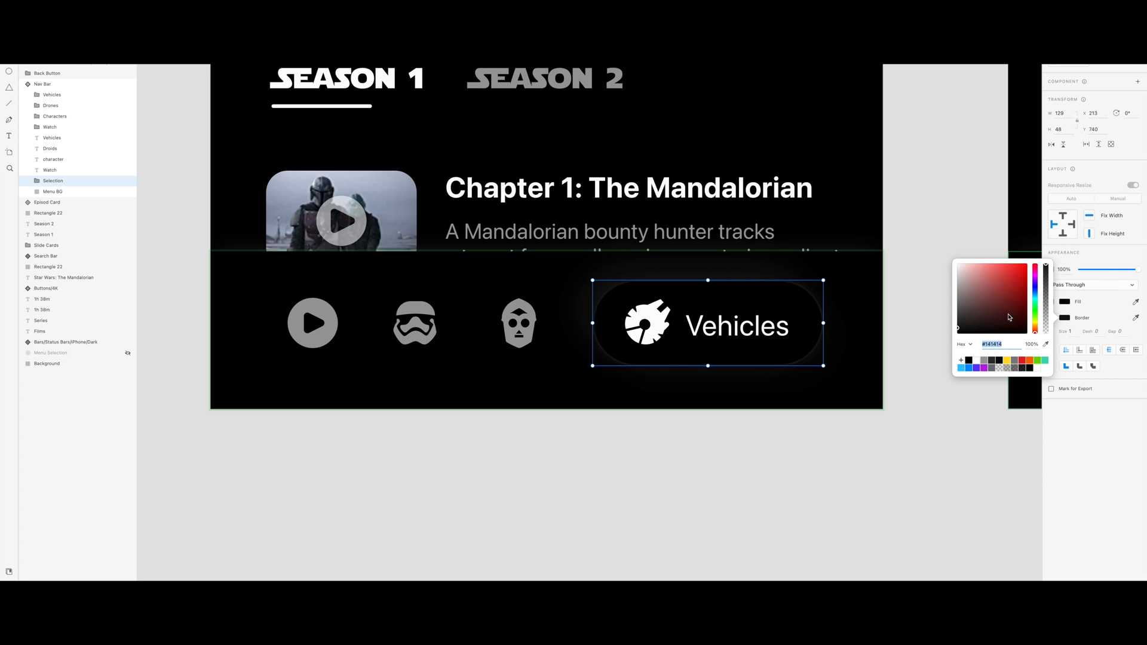